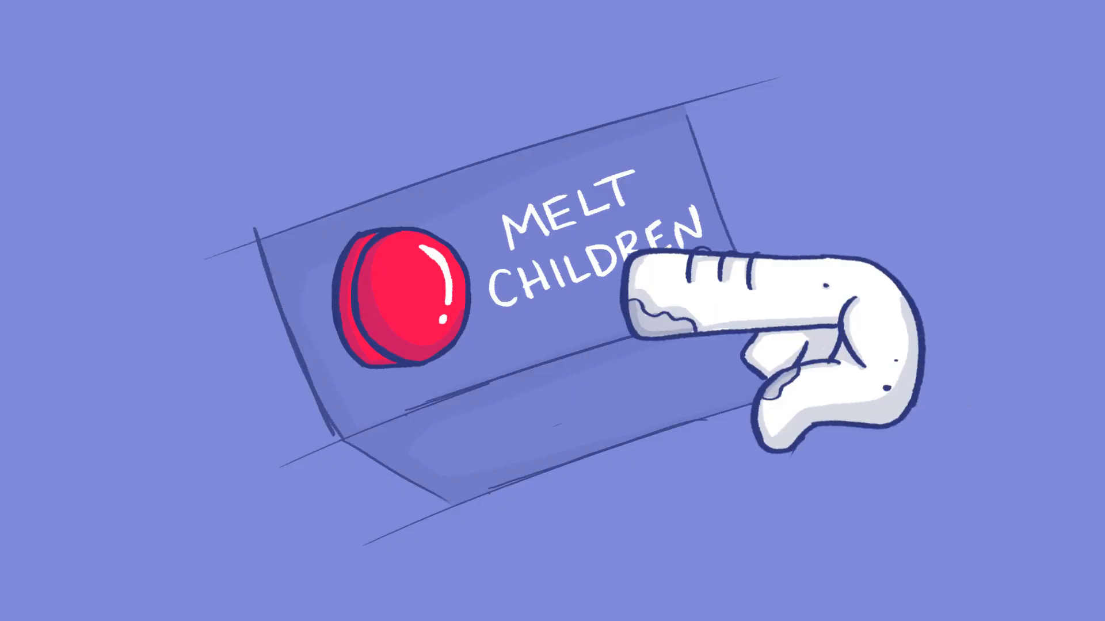
pyautogui.click(403, 295)
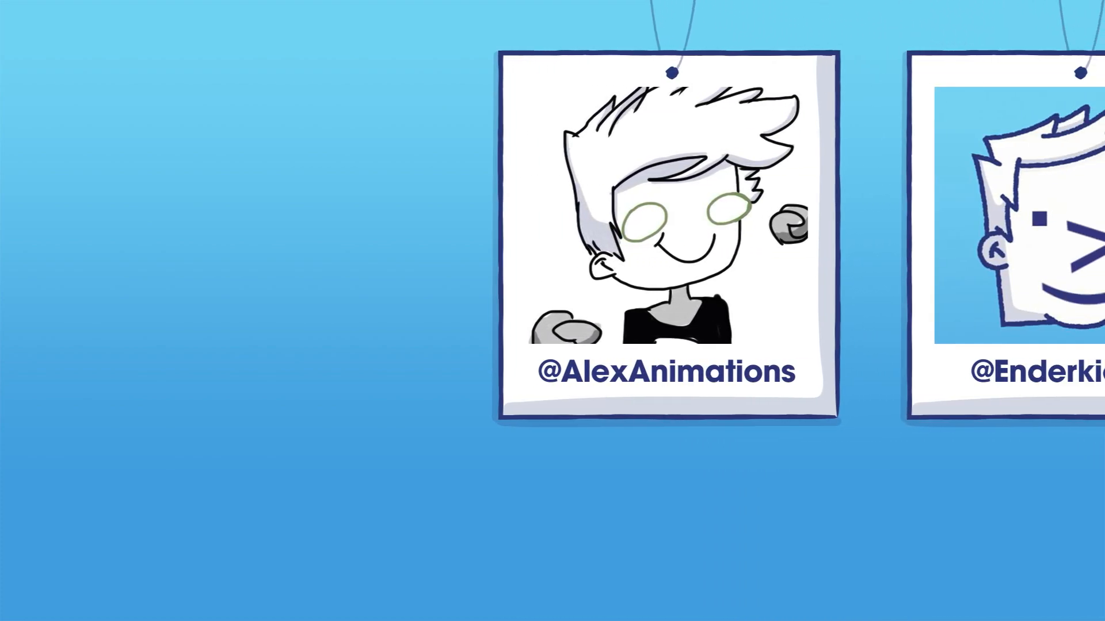
pyautogui.hscroll(-3)
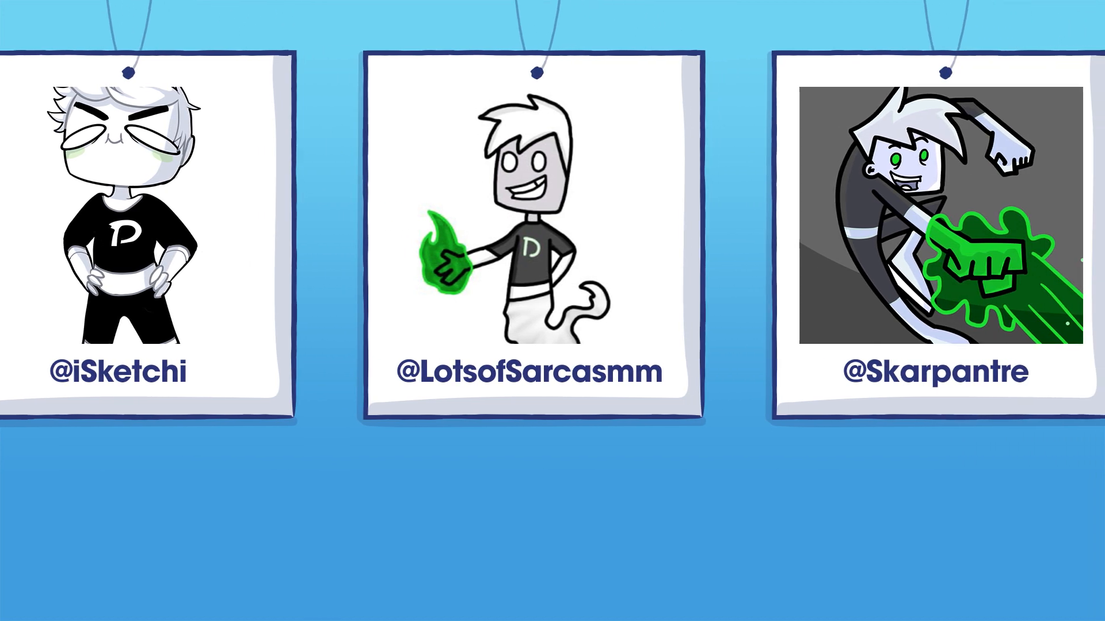
pyautogui.hscroll(-3)
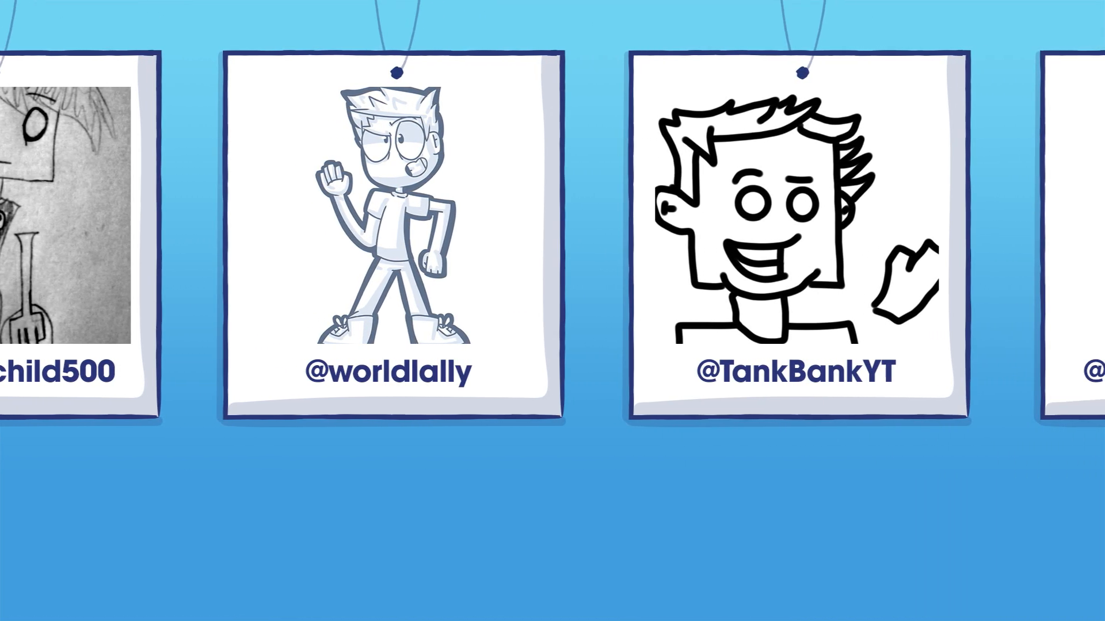
pyautogui.hscroll(3)
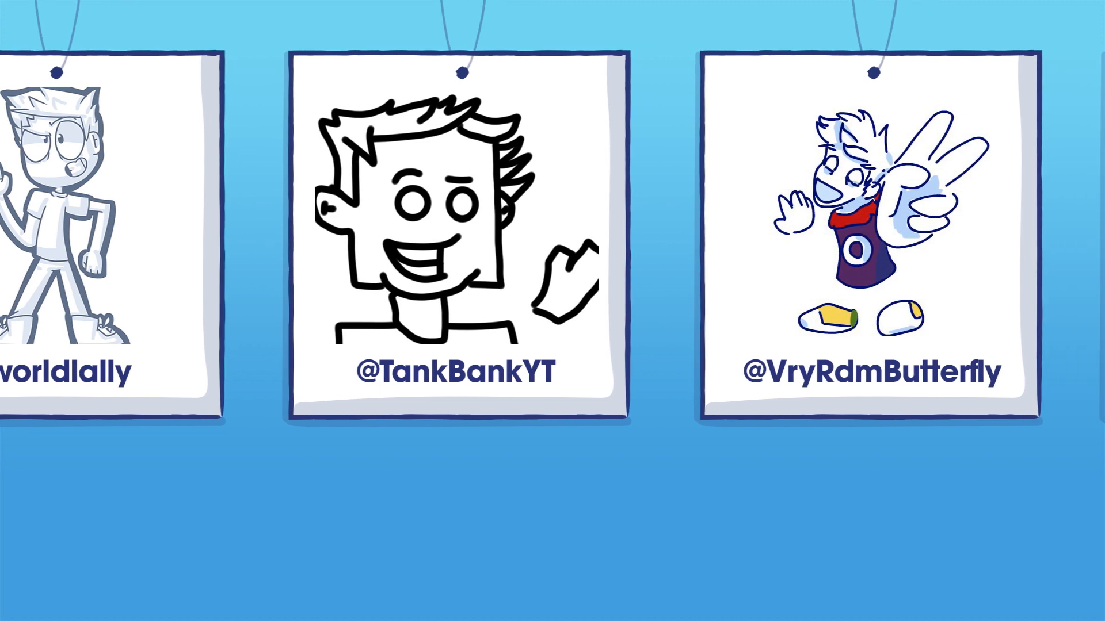